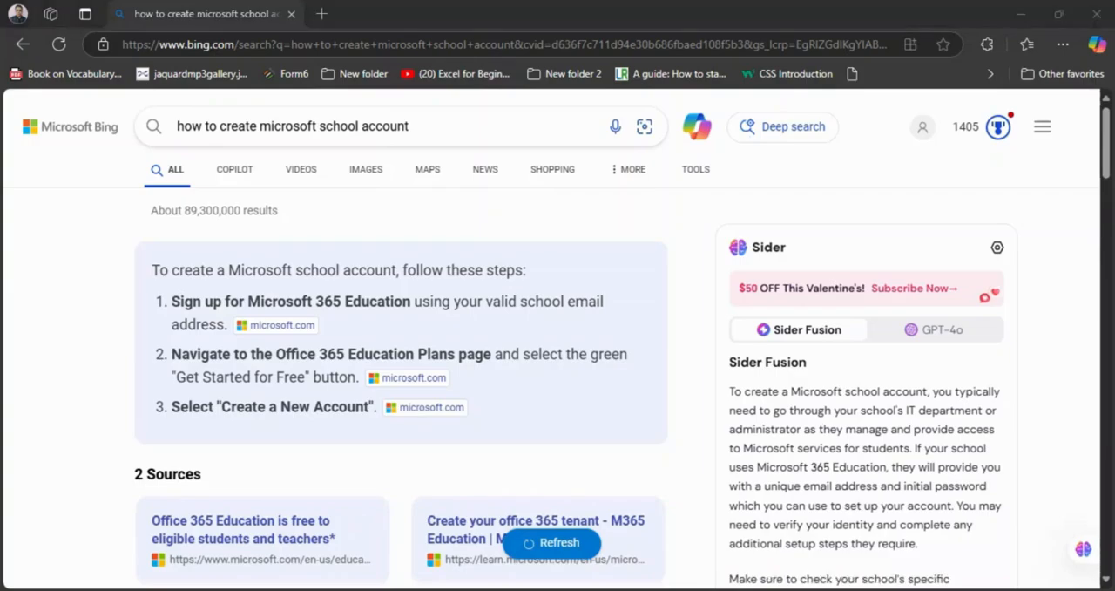
Search Bing for 'microsoft 365 Education' from a new browser tab.
scroll("down", 3)
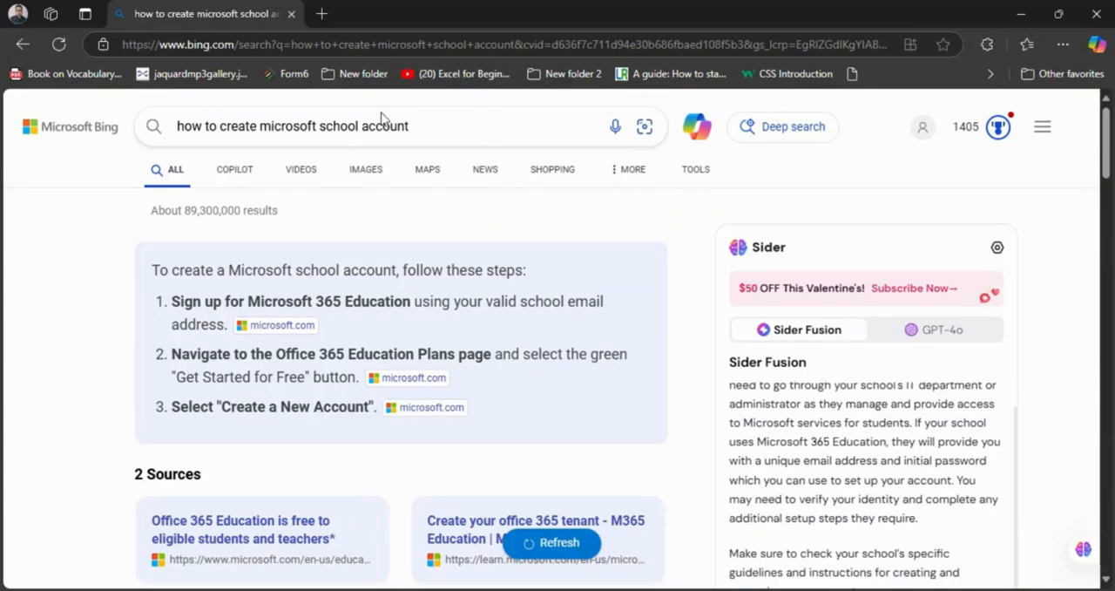
scroll("down", 3)
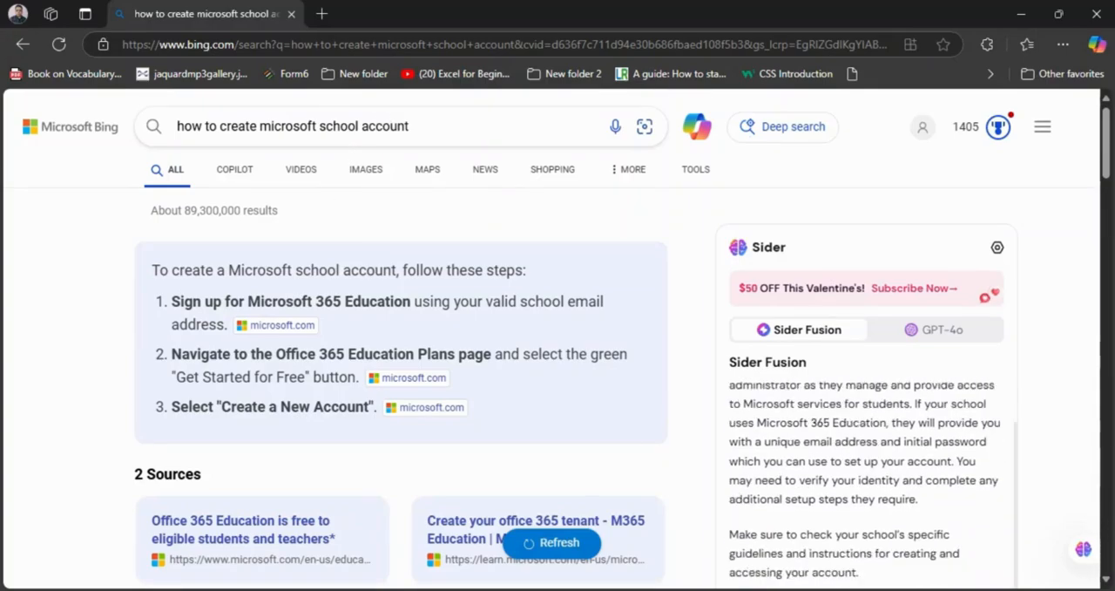
scroll("down", 3)
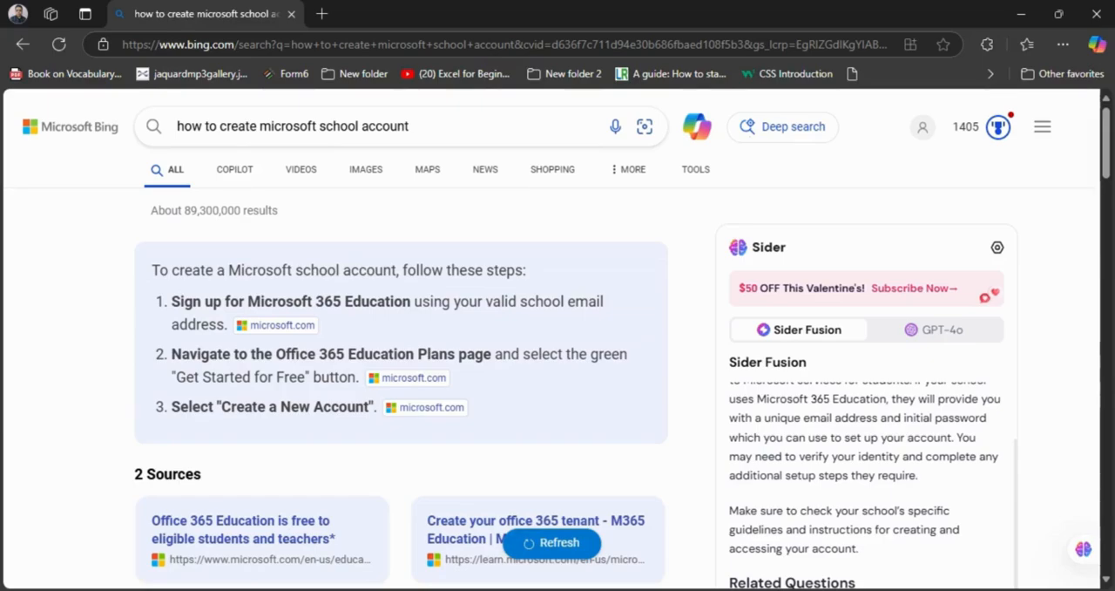
mouse_move(333, 165)
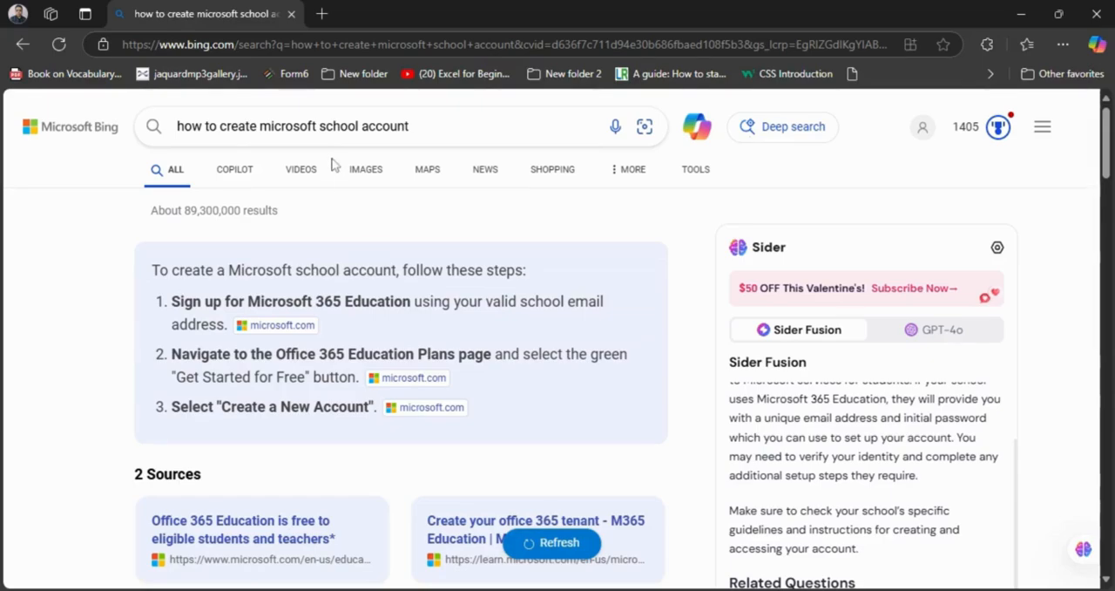
mouse_move(322, 16)
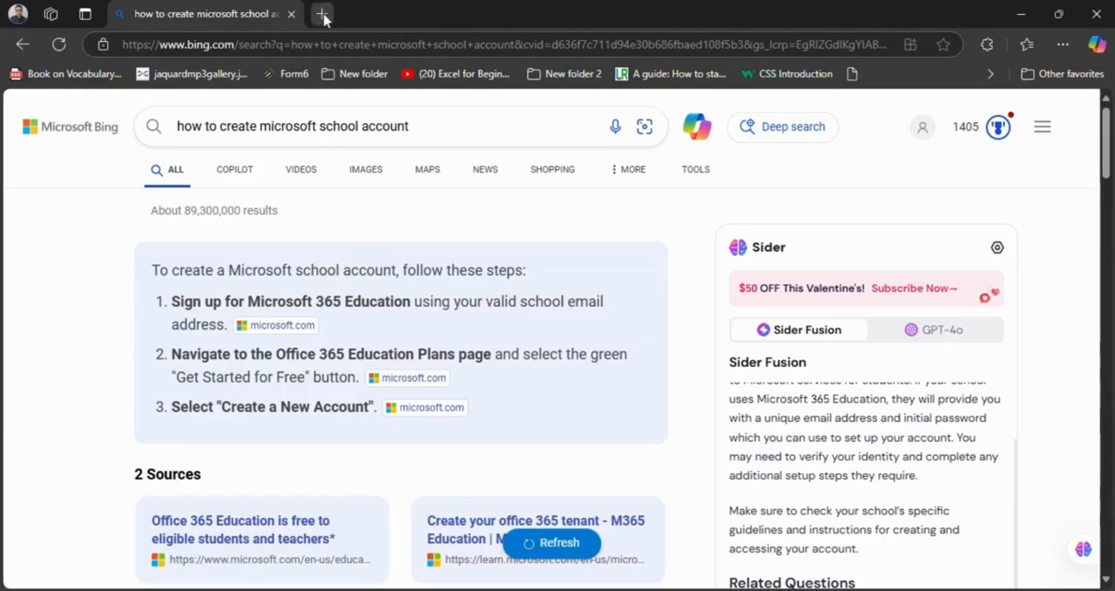
left_click(322, 14)
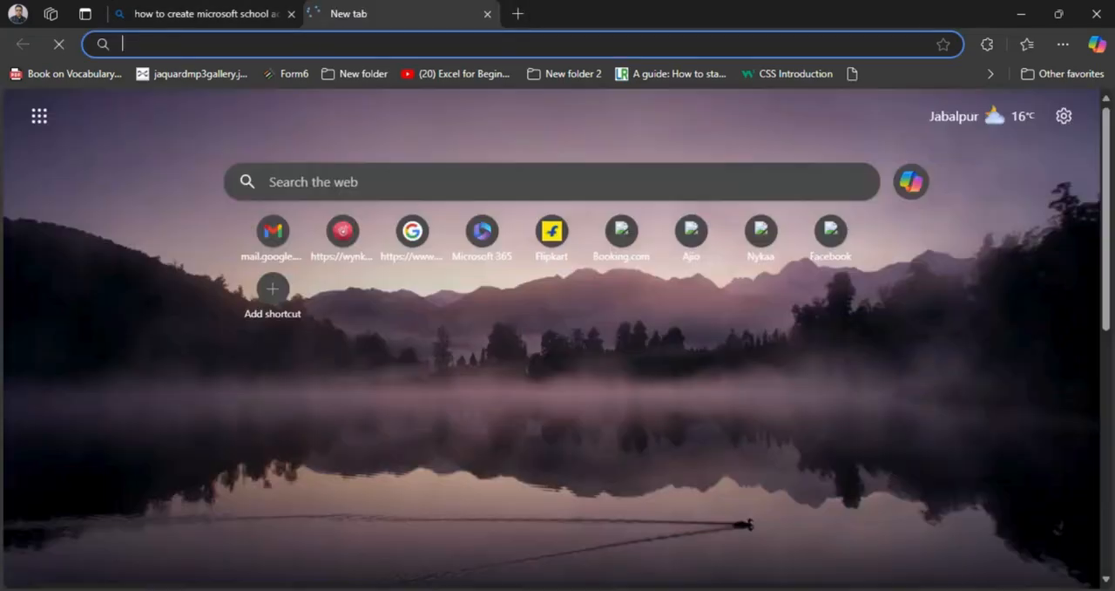
type("microsoft imagine")
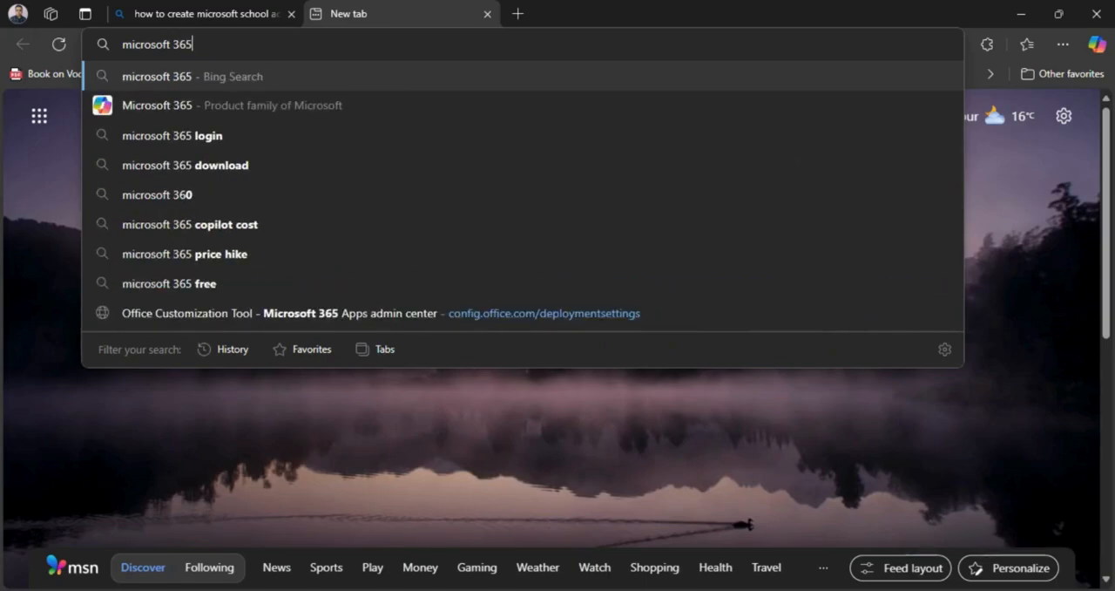
key("space")
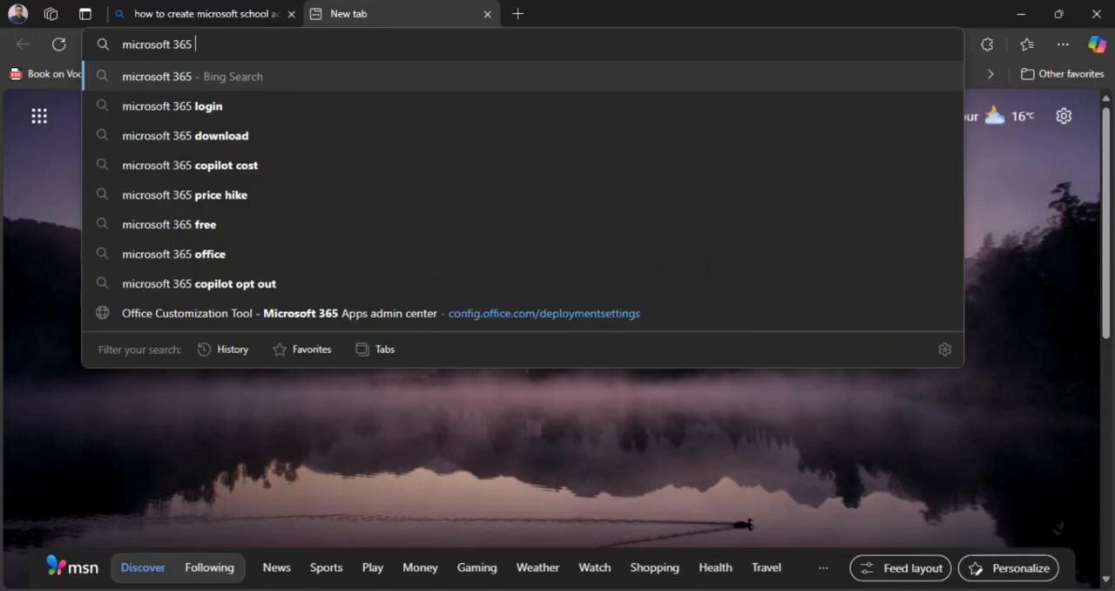
type("Education")
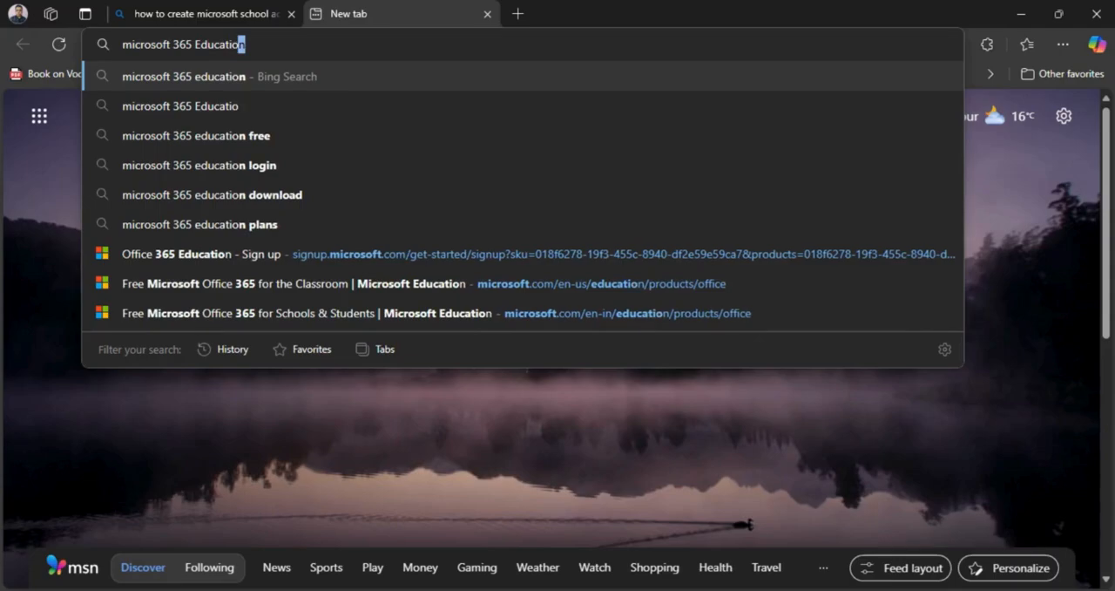
type("n")
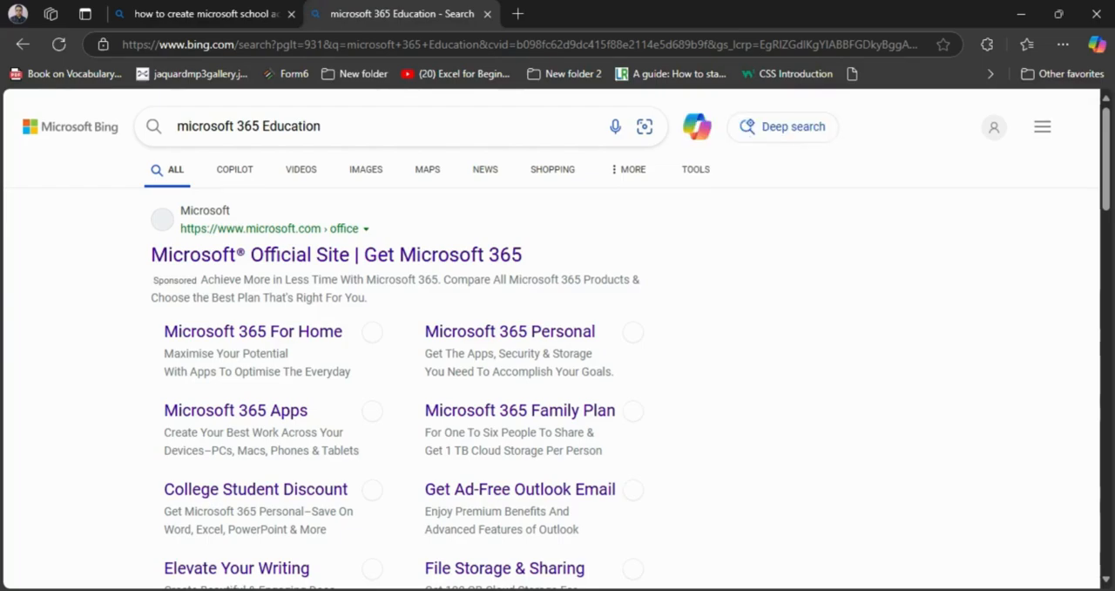
scroll("down", 3)
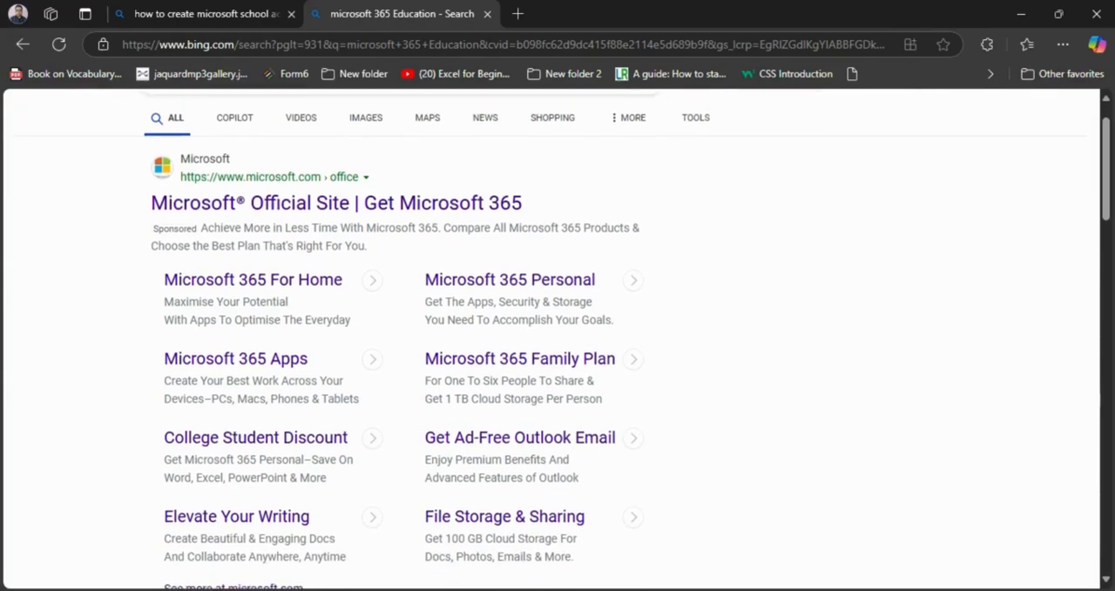
scroll("down", 3)
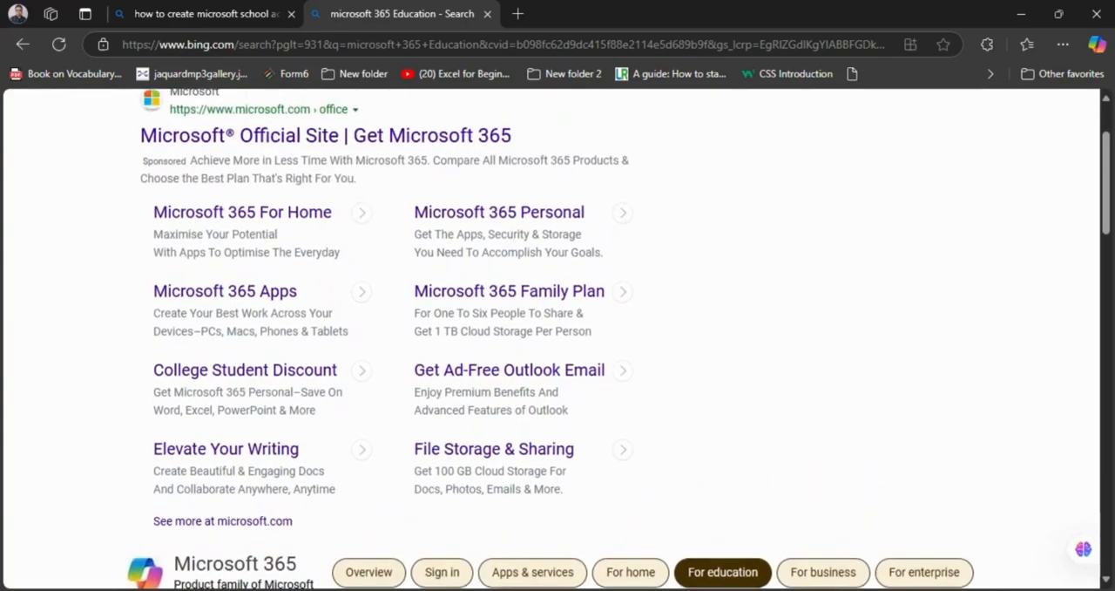
scroll("up", 3)
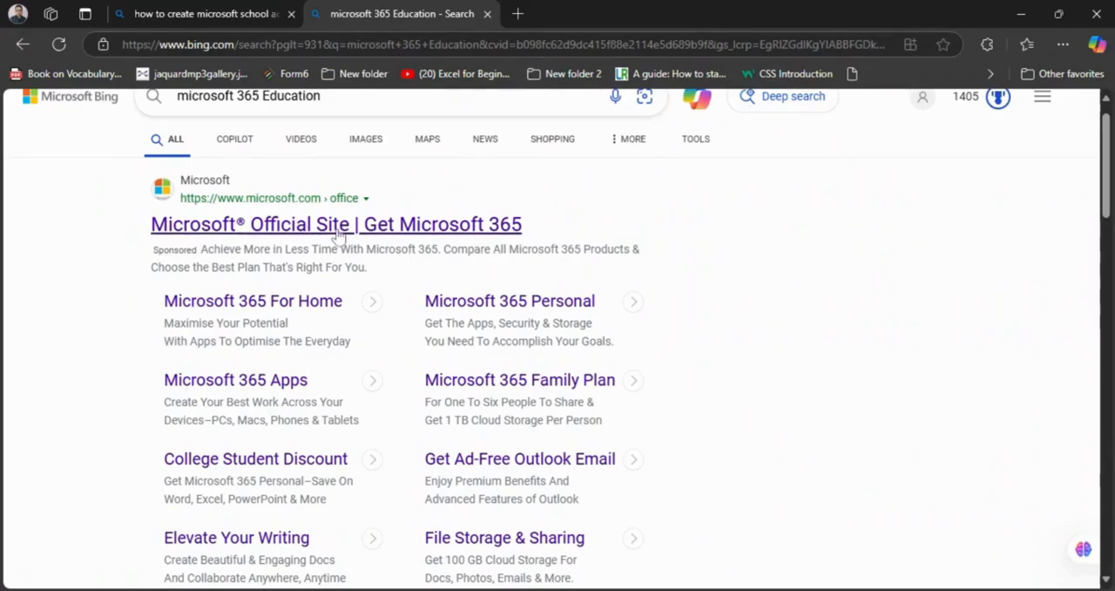
Open the 'Microsoft Official Site | Get Microsoft 365' result and select the Sign me up email box.
left_click(204, 14)
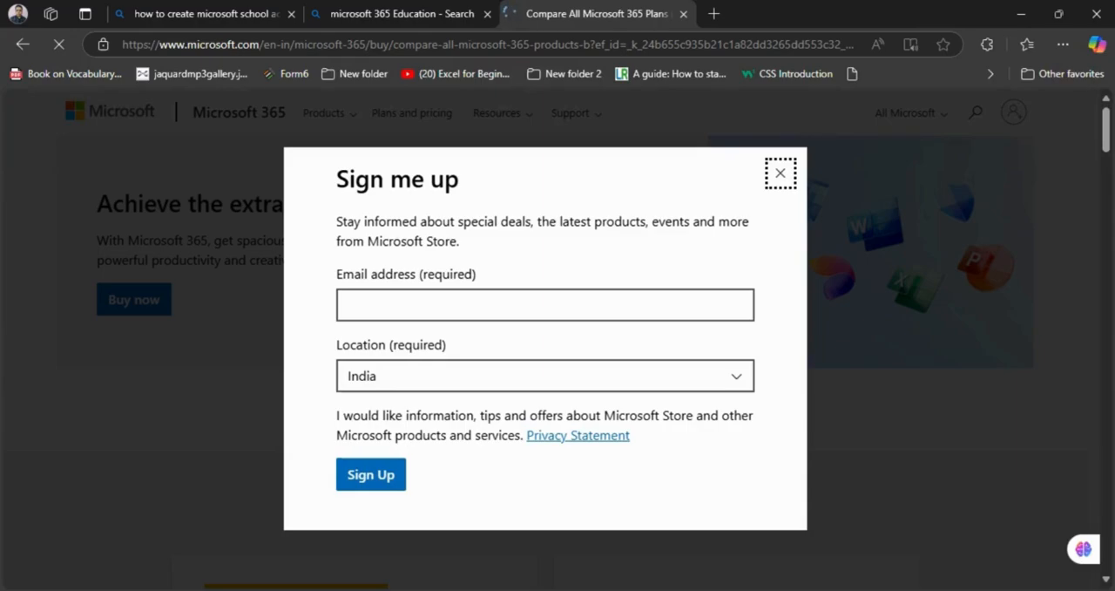
left_click(544, 304)
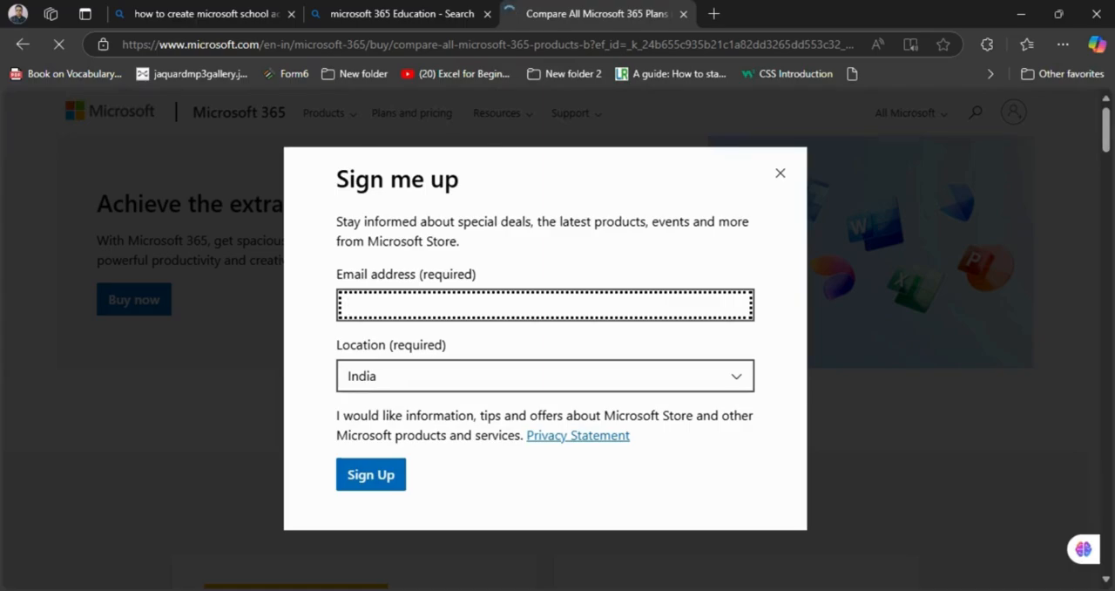
left_click(545, 304)
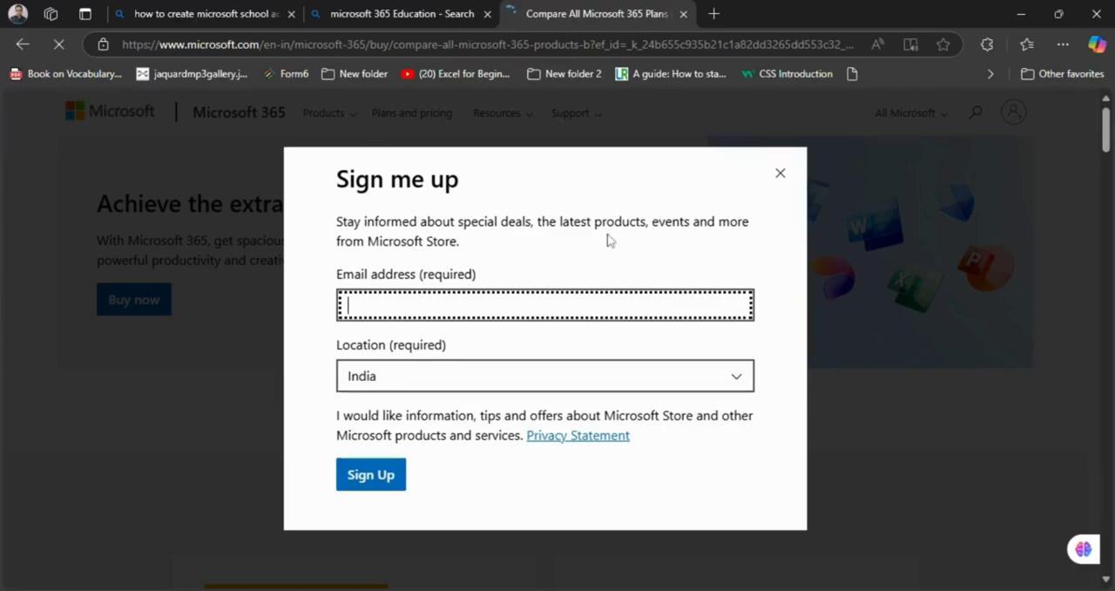
left_click(205, 13)
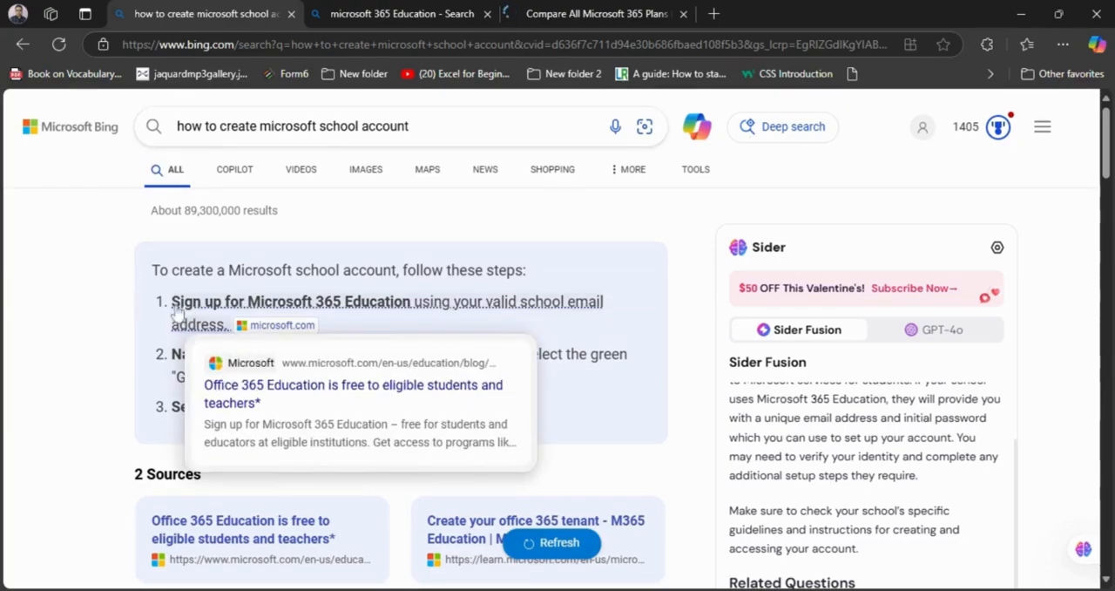
mouse_move(129, 359)
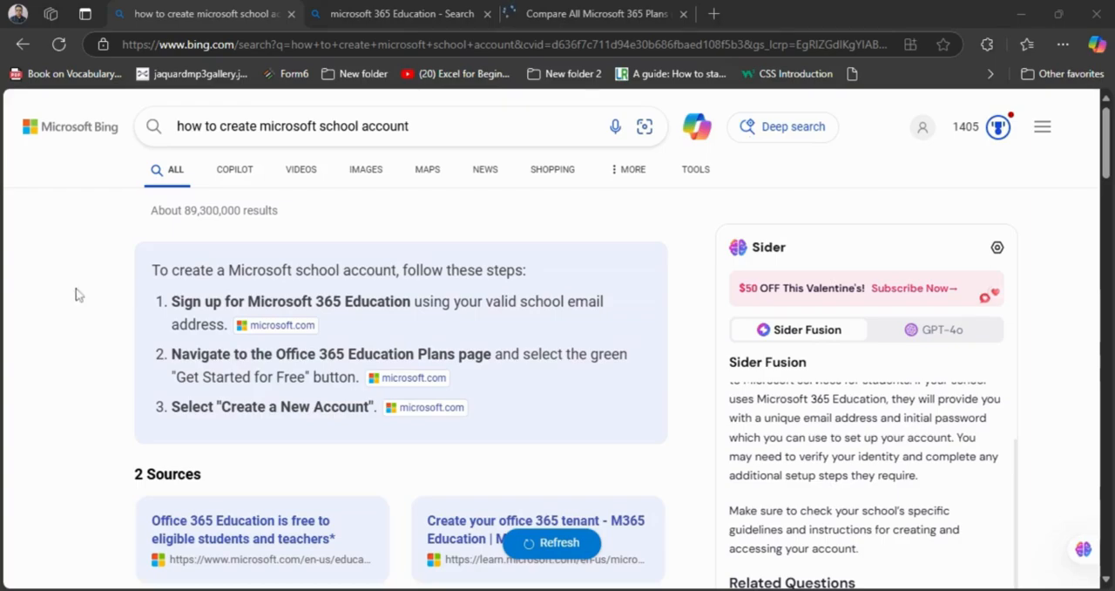
mouse_move(125, 329)
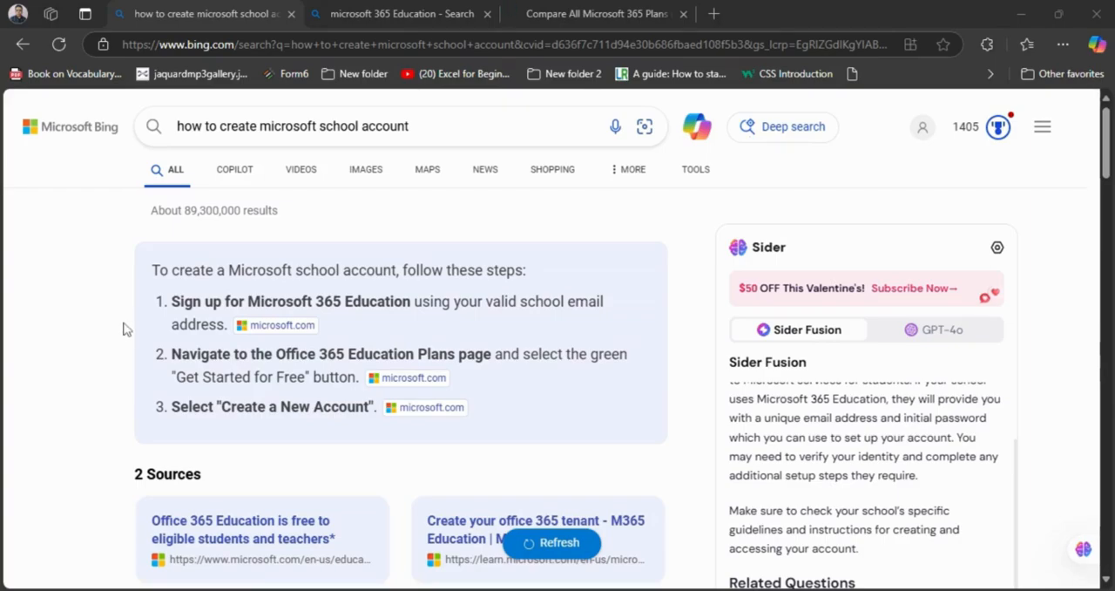